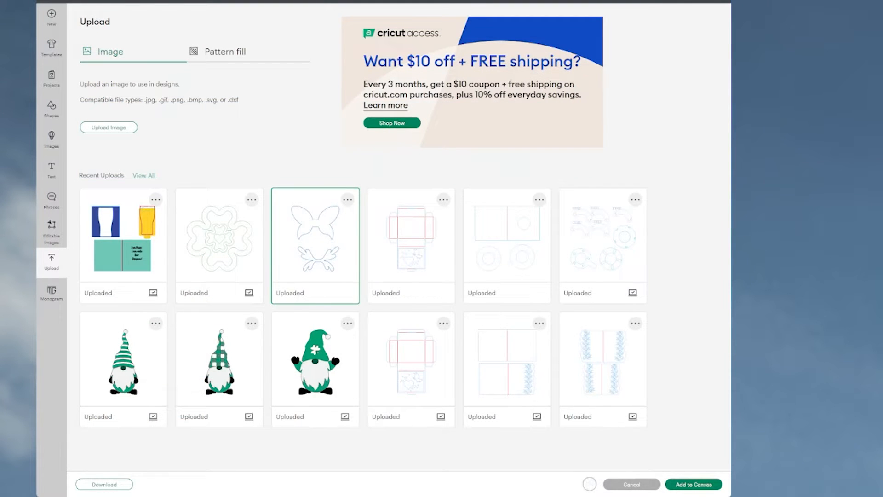
{"action": "mouse_move", "coordinate": [319, 214]}
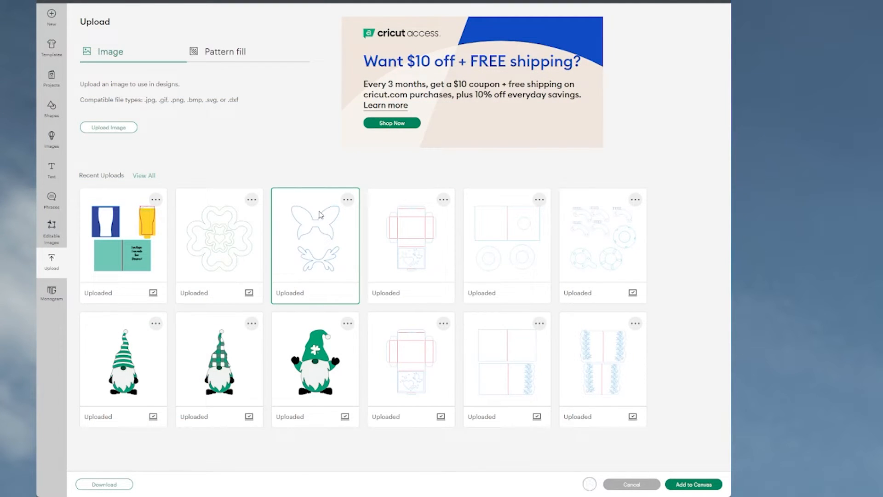
{"action": "mouse_move", "coordinate": [318, 258]}
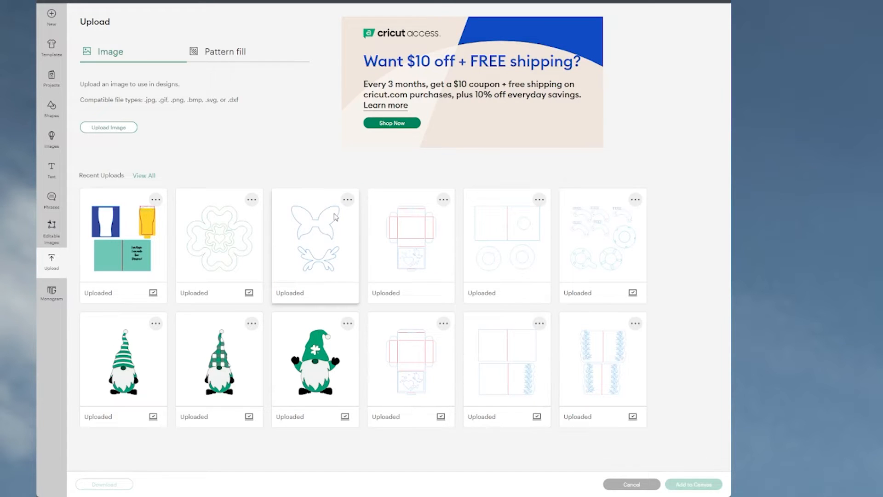
- Select the butterfly image tile under Recent Uploads
{"action": "left_click", "coordinate": [314, 245]}
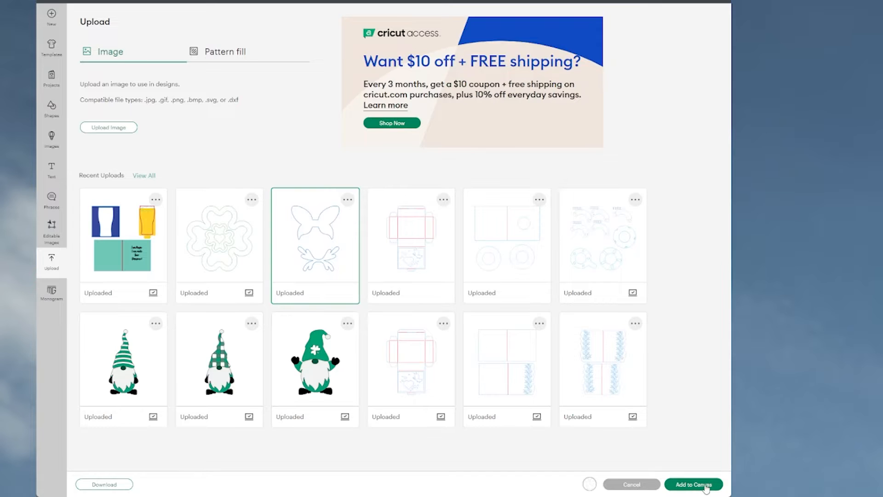
- Add the Felt Butterfly to the canvas and drag it right and down
{"action": "left_click", "coordinate": [693, 485]}
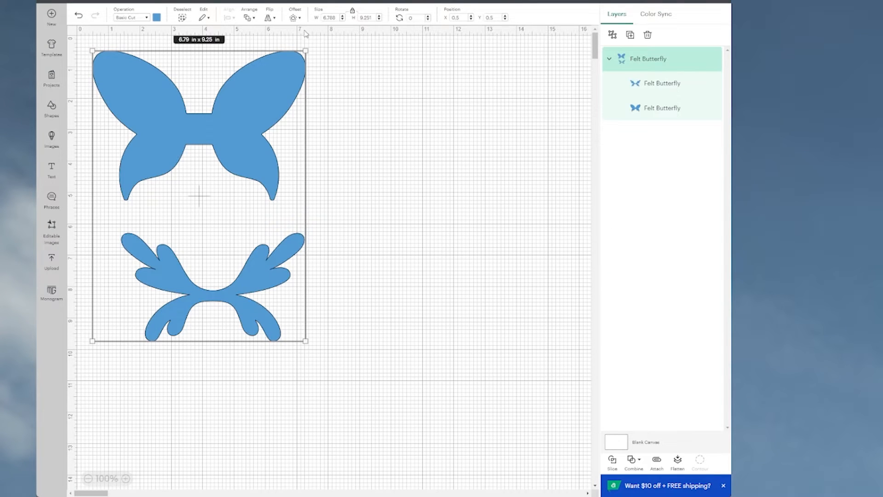
{"action": "left_click_drag", "start_coordinate": [199, 198], "coordinate": [294, 209]}
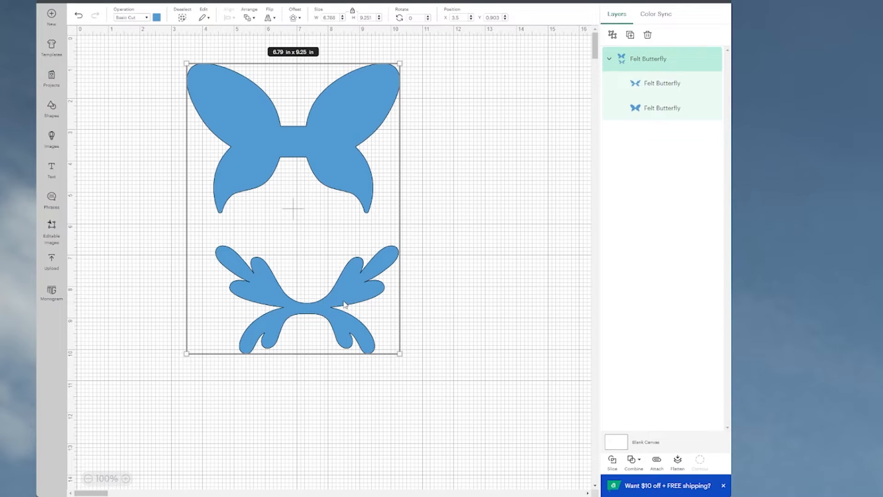
{"action": "mouse_move", "coordinate": [338, 137]}
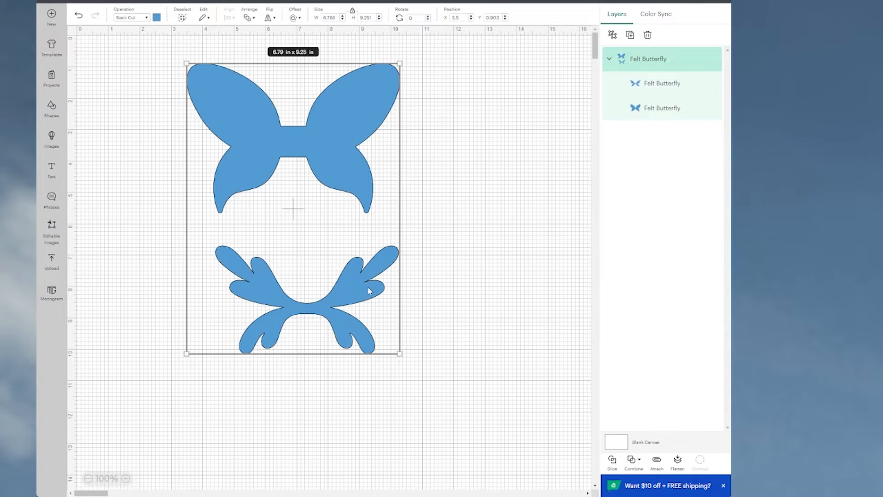
{"action": "mouse_move", "coordinate": [542, 144]}
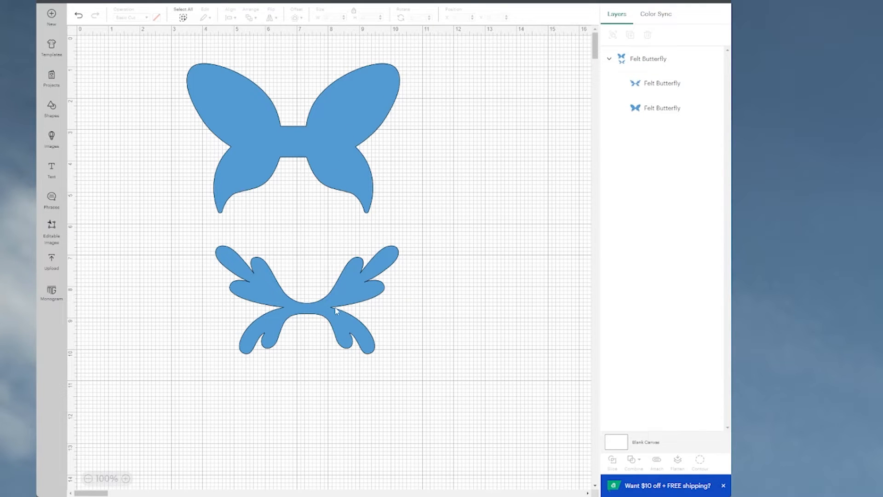
{"action": "mouse_move", "coordinate": [351, 195]}
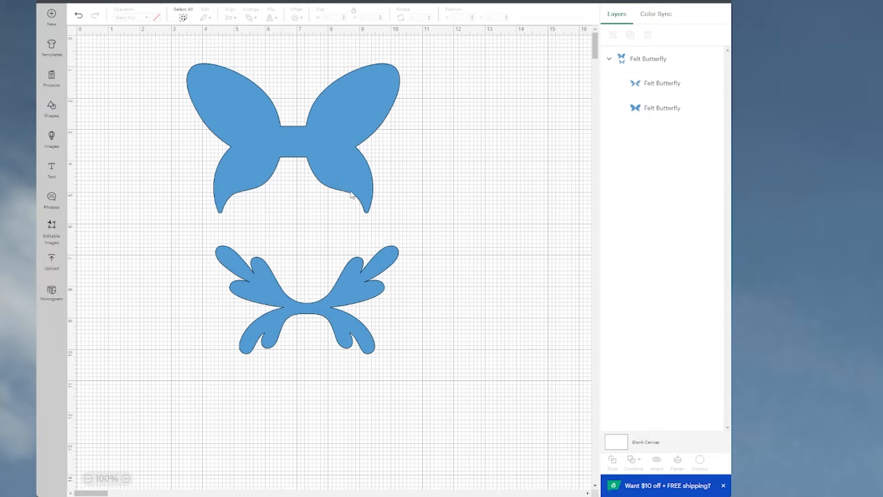
{"action": "mouse_move", "coordinate": [513, 238]}
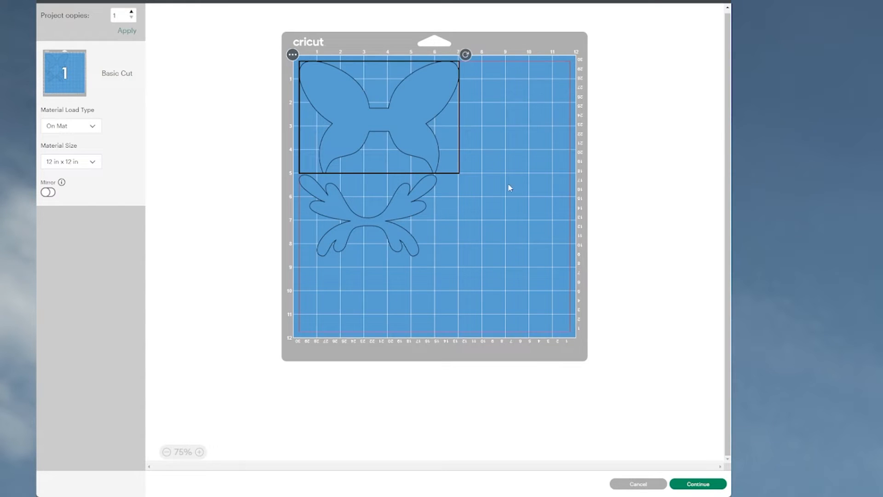
{"action": "mouse_move", "coordinate": [361, 160]}
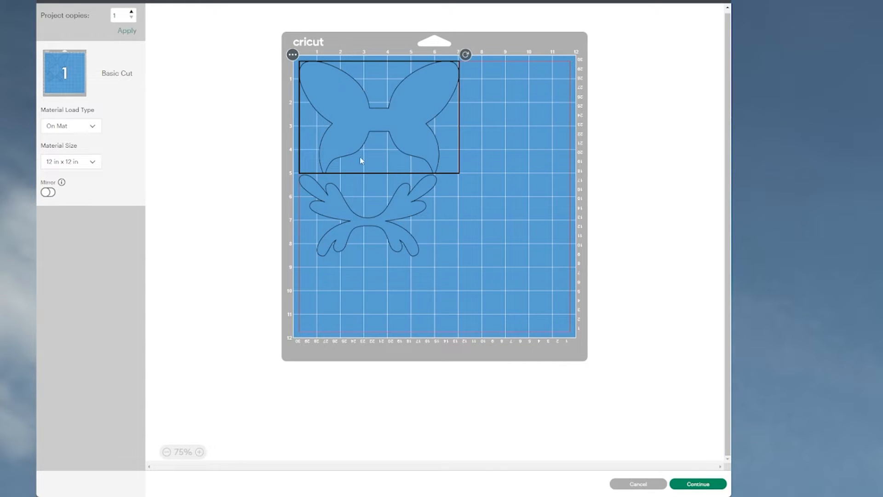
{"action": "mouse_move", "coordinate": [377, 220]}
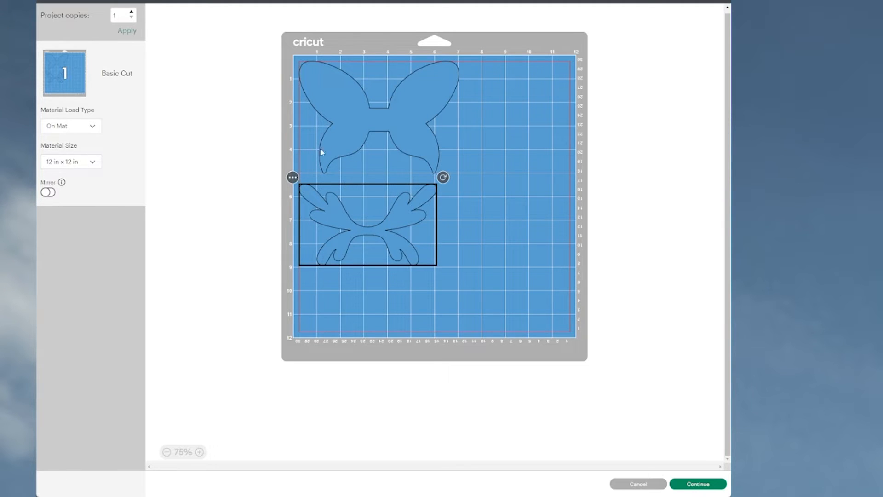
- Select the wing piece in the mat preview to check its placement
{"action": "left_click", "coordinate": [377, 113]}
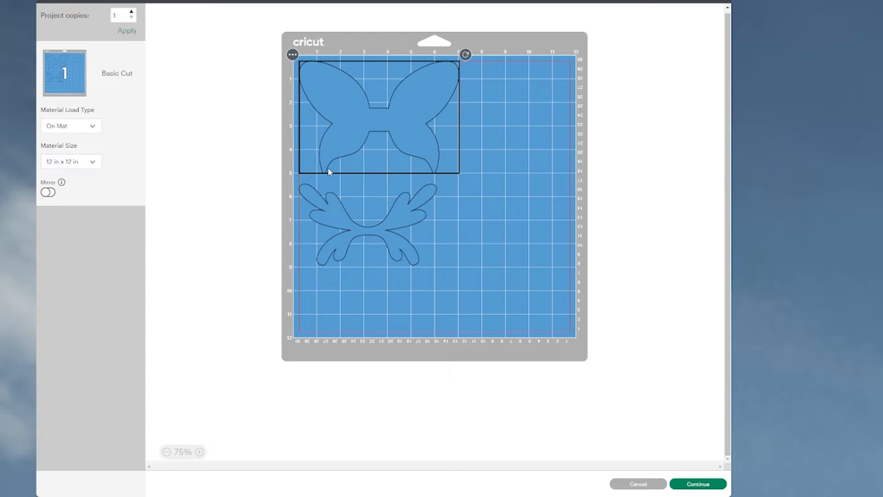
{"action": "mouse_move", "coordinate": [406, 215]}
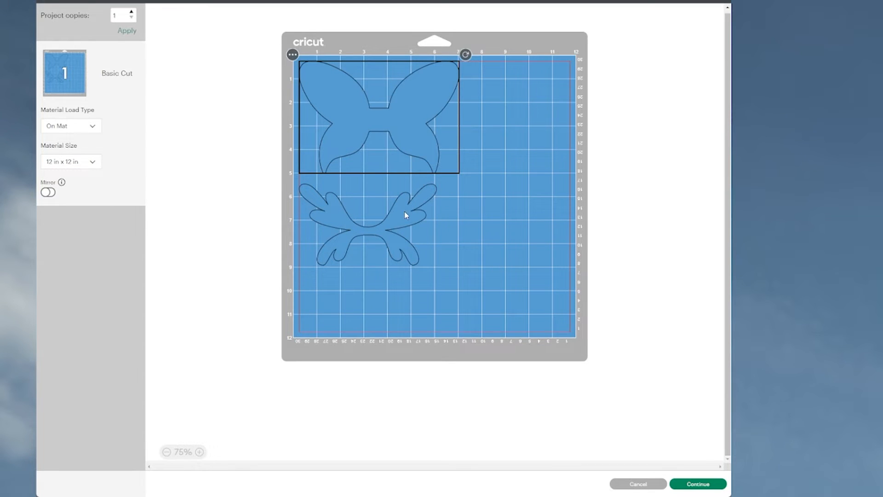
{"action": "mouse_move", "coordinate": [391, 175]}
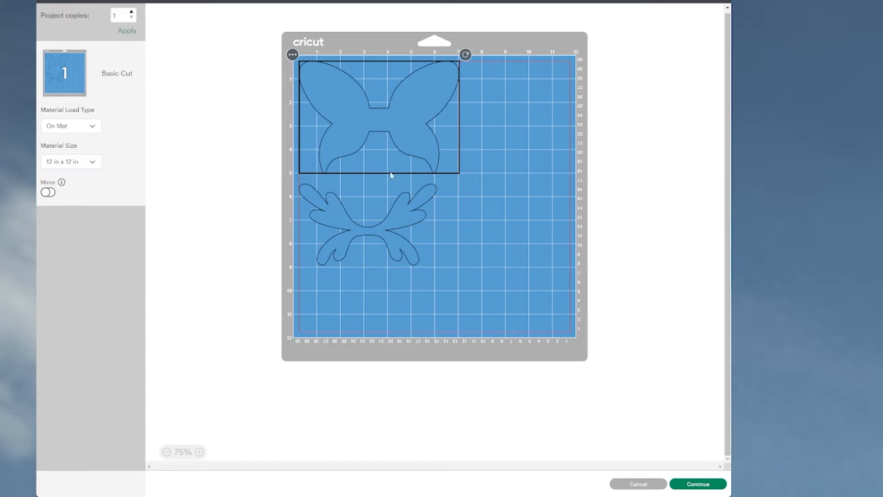
{"action": "mouse_move", "coordinate": [348, 245]}
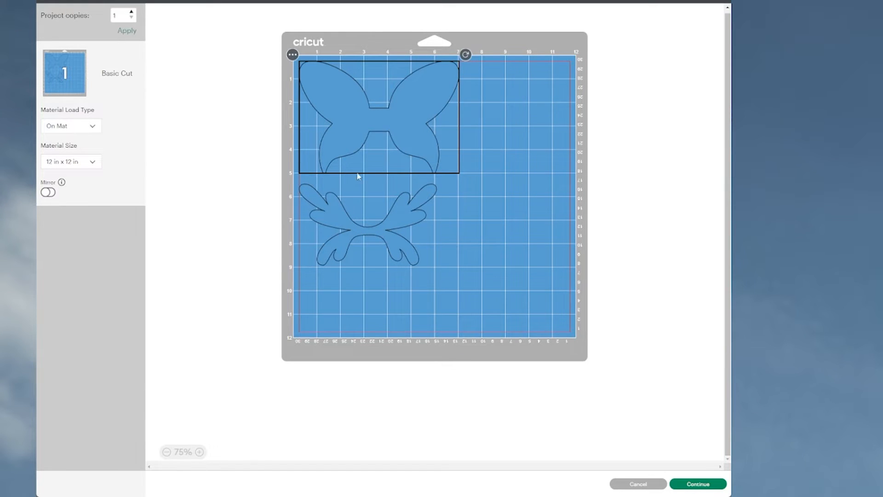
{"action": "mouse_move", "coordinate": [423, 193]}
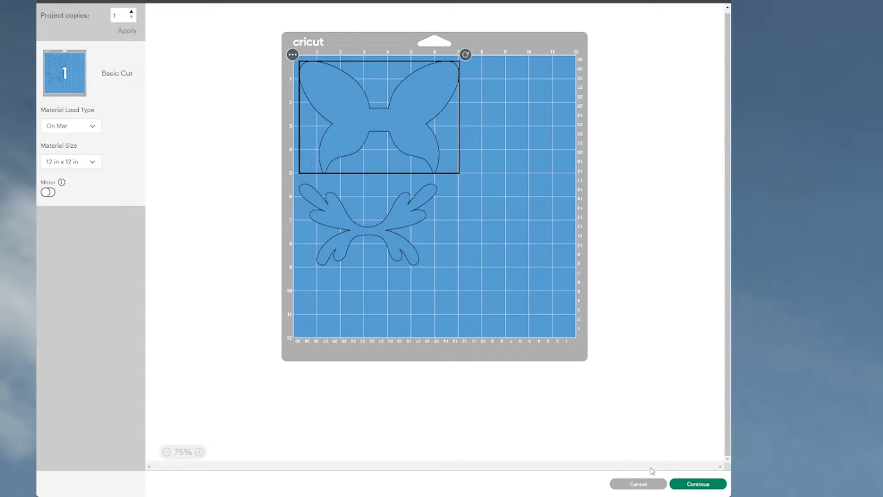
- Continue past the mat preview and connect the Maker 3 : 8670 via Bluetooth
{"action": "left_click", "coordinate": [698, 483]}
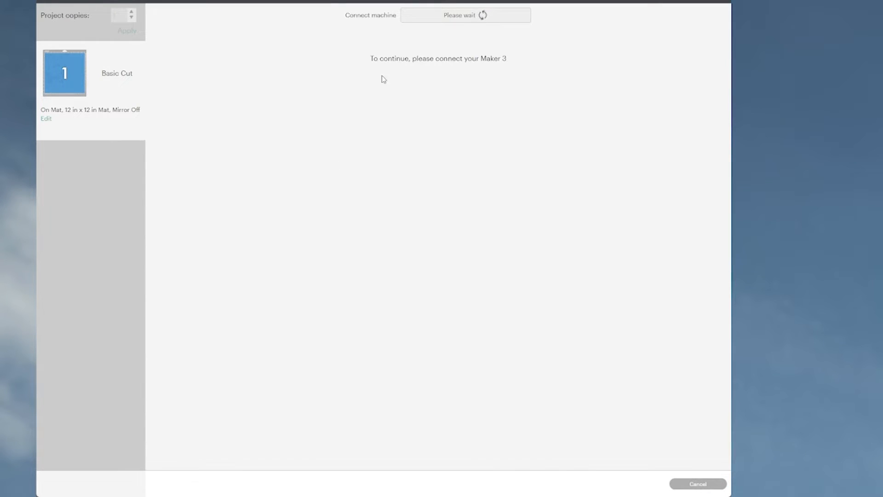
{"action": "left_click", "coordinate": [464, 15]}
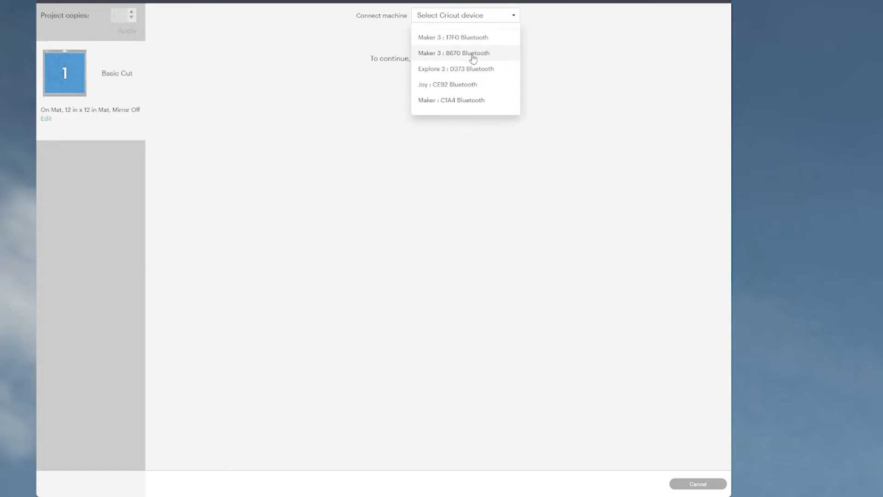
{"action": "left_click", "coordinate": [454, 53]}
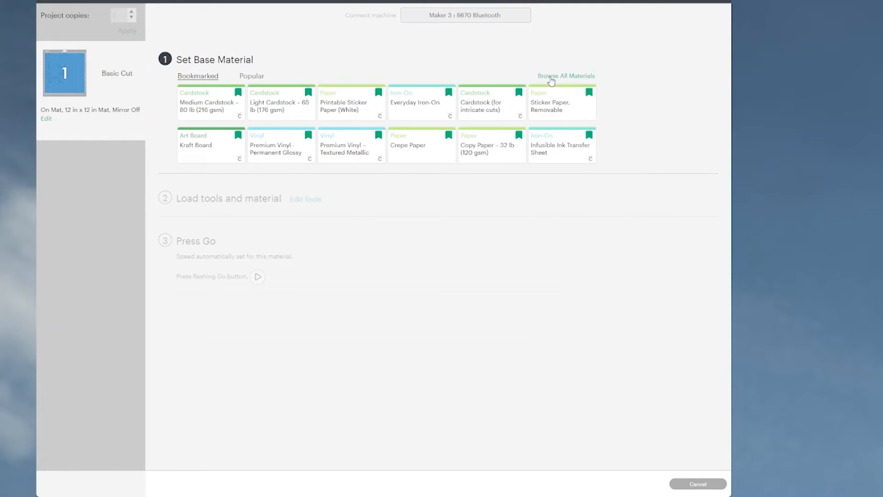
- Search all materials for 'felt' and confirm Felt, Acrylic Fabric as the material
{"action": "left_click", "coordinate": [567, 76]}
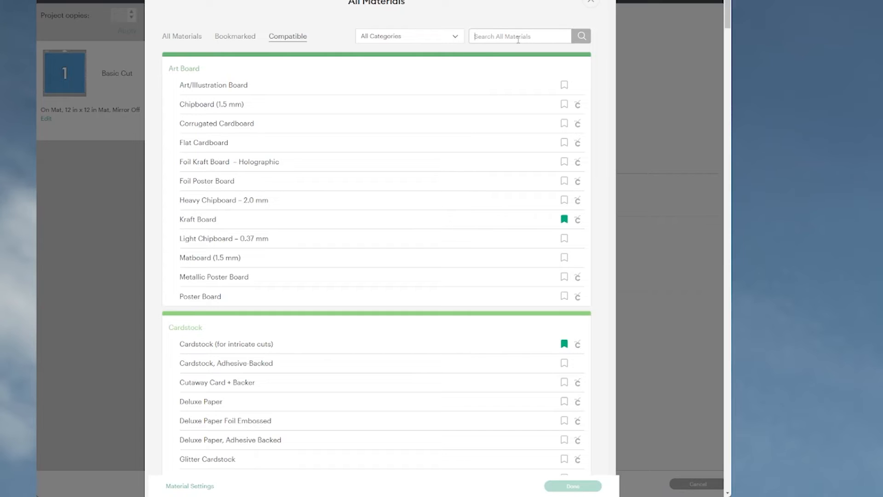
{"action": "type", "text": "felt"}
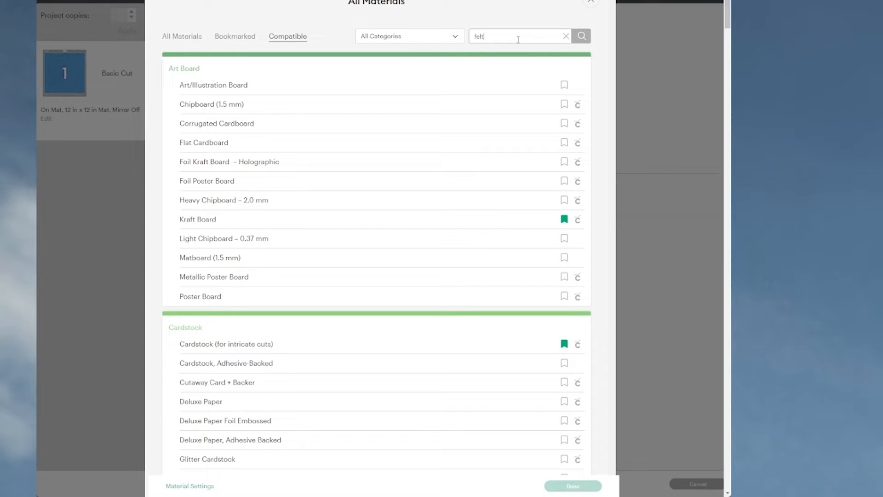
{"action": "left_click", "coordinate": [582, 35]}
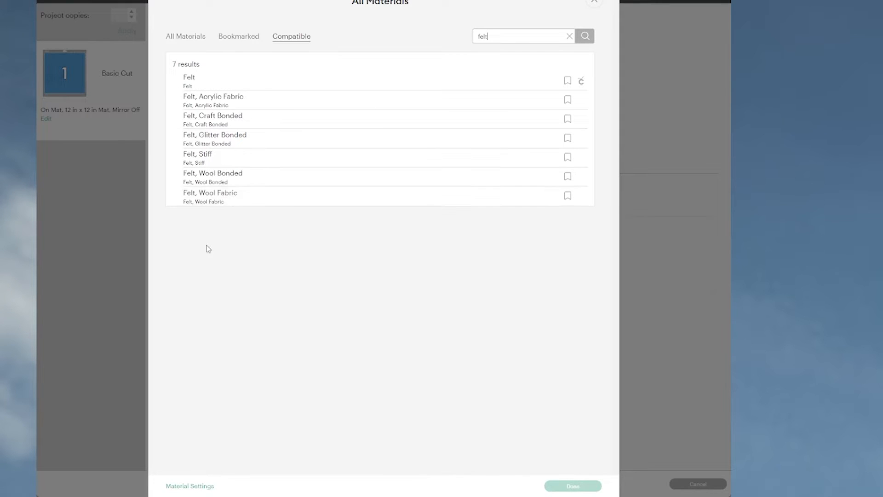
{"action": "mouse_move", "coordinate": [228, 187]}
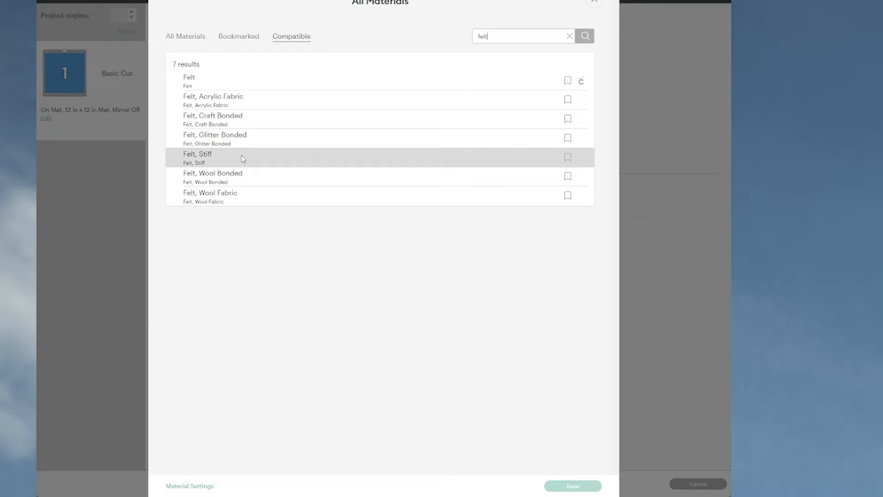
{"action": "mouse_move", "coordinate": [248, 138]}
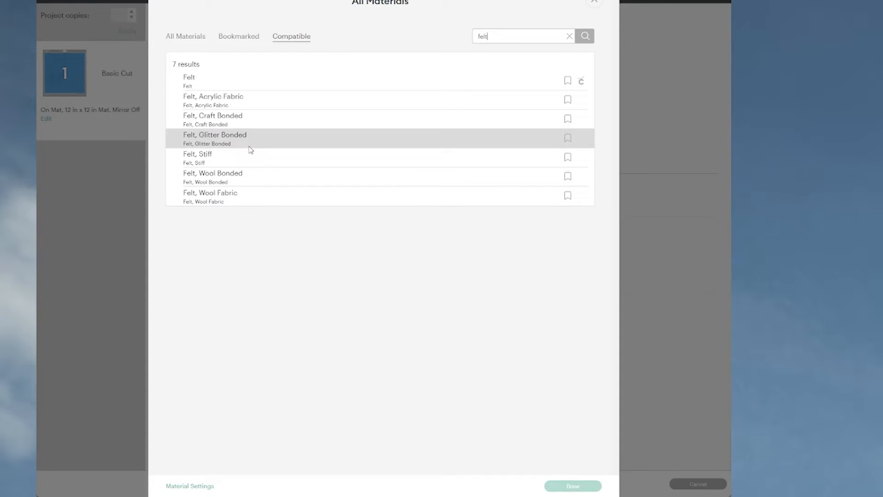
{"action": "mouse_move", "coordinate": [261, 106]}
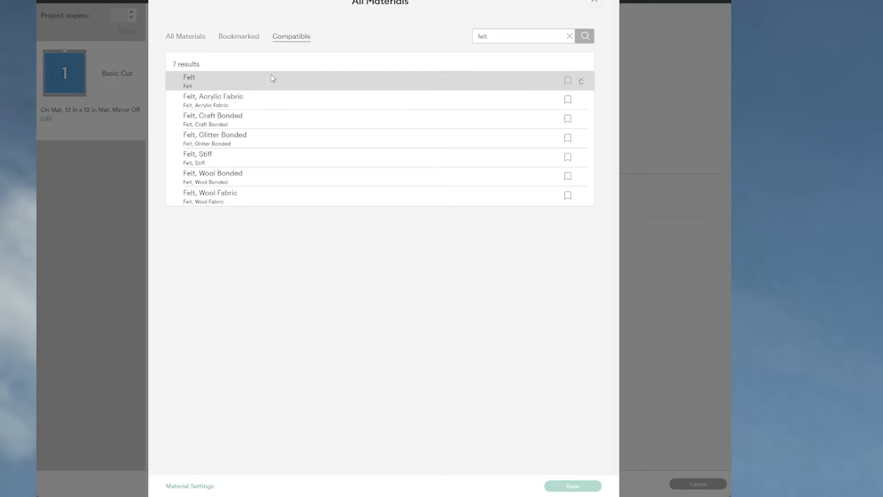
{"action": "mouse_move", "coordinate": [520, 62]}
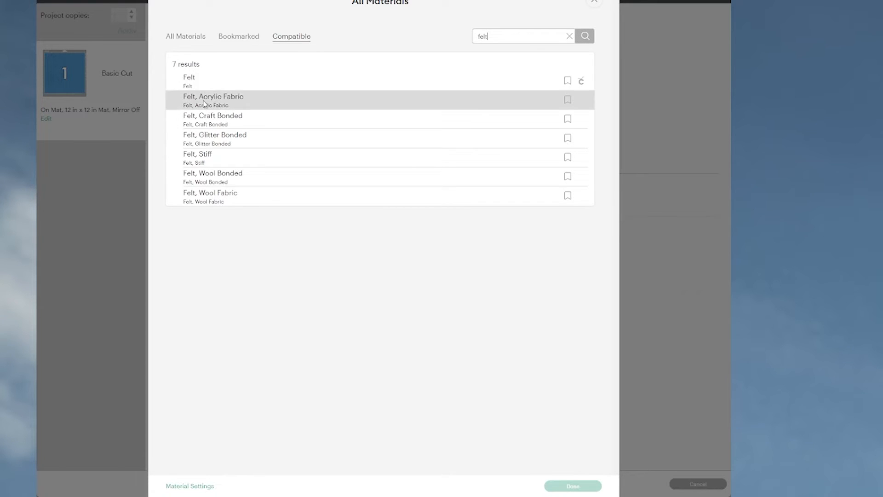
{"action": "left_click", "coordinate": [213, 100]}
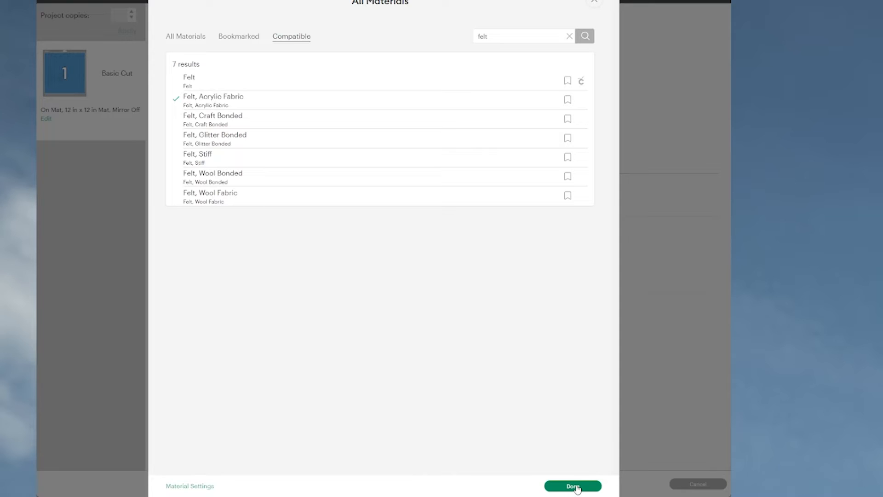
{"action": "left_click", "coordinate": [573, 486]}
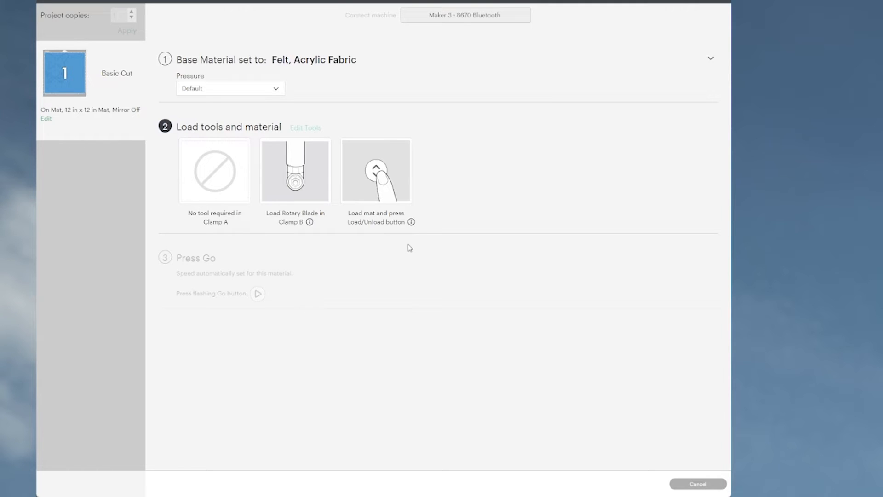
{"action": "mouse_move", "coordinate": [294, 153]}
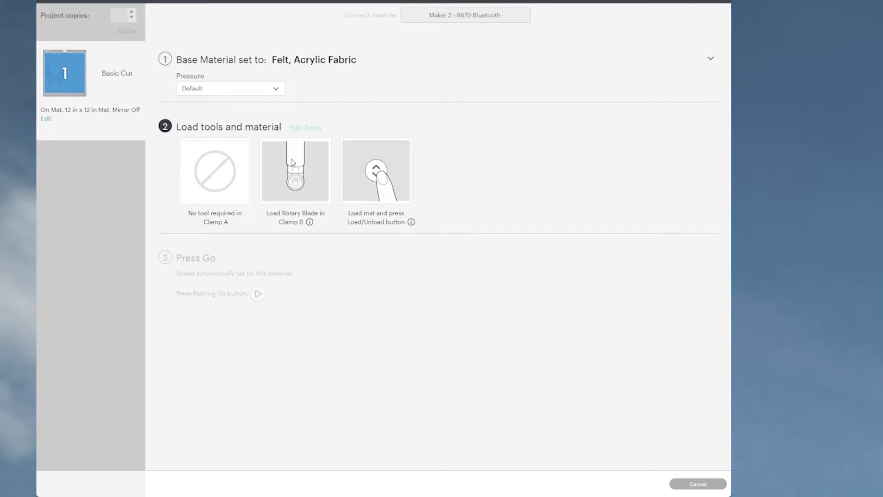
{"action": "mouse_move", "coordinate": [78, 401]}
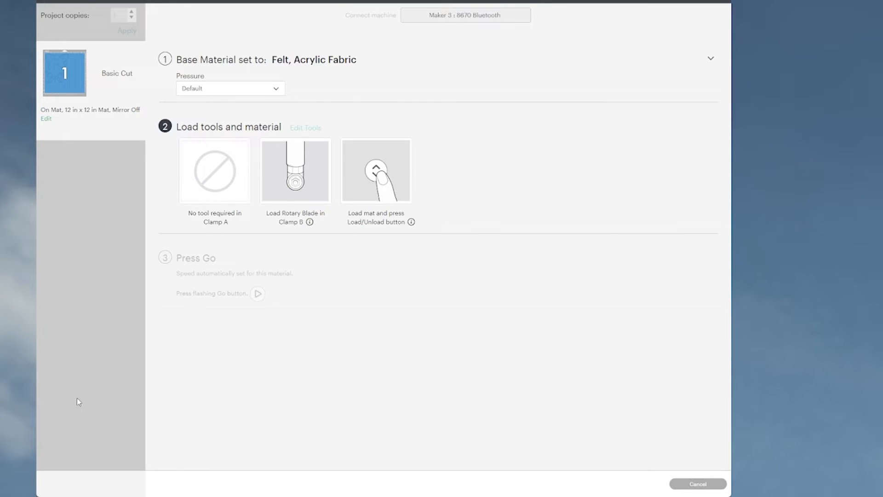